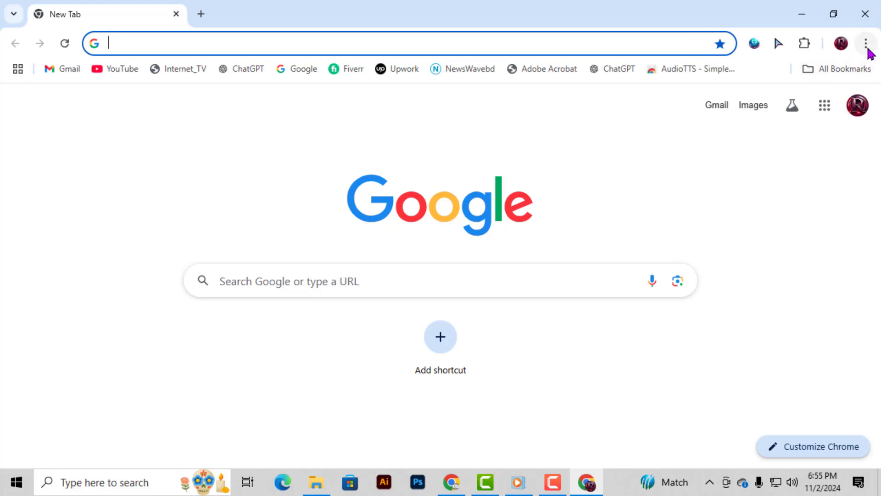
Open Chrome's three-dot main menu and scroll to its last options.
click(866, 44)
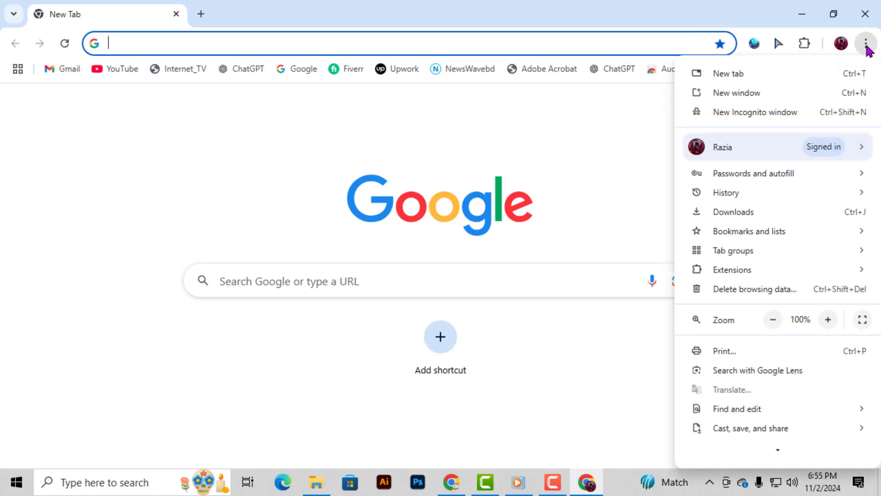
scroll(down, 3)
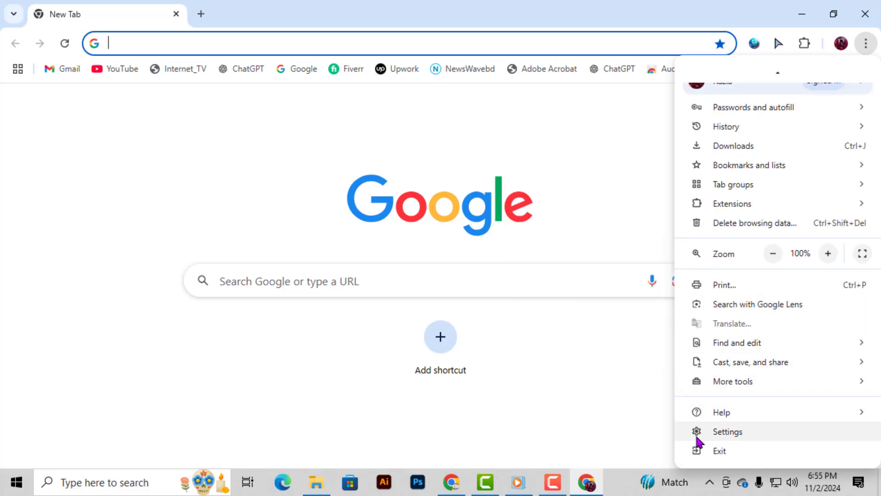
mouse_move(732, 437)
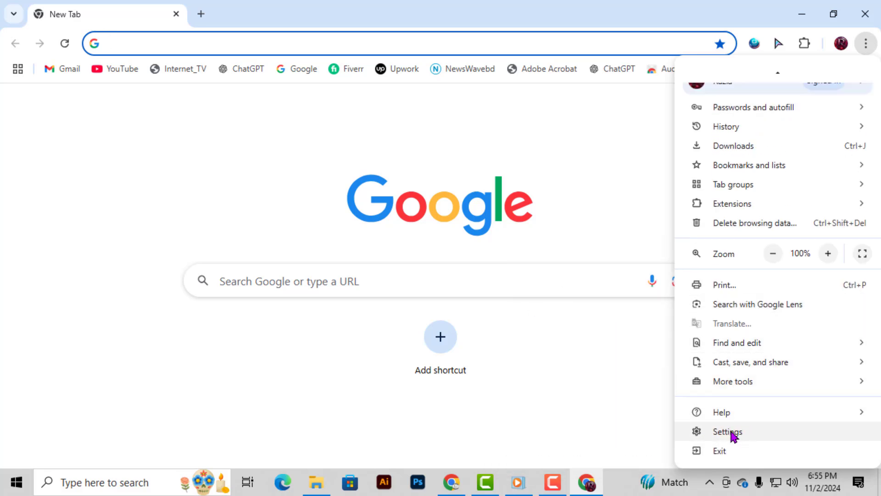
Choose Settings from the Chrome menu to reach the You and Google page.
click(726, 431)
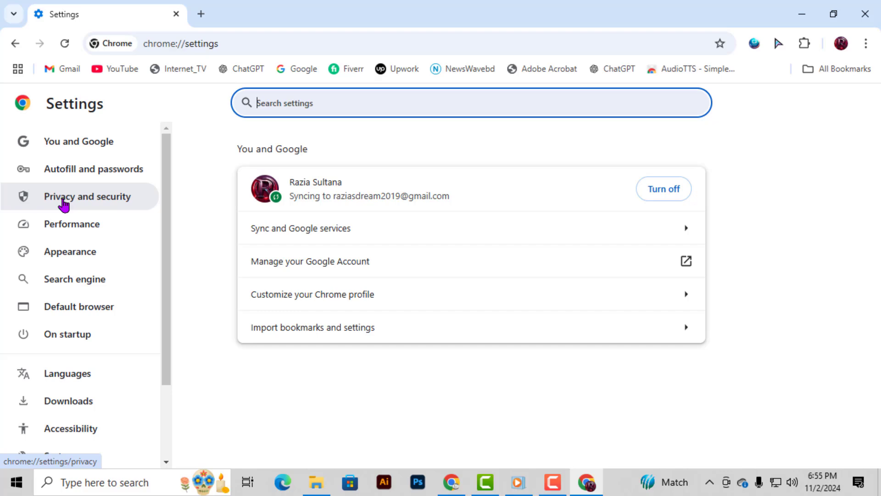
mouse_move(116, 203)
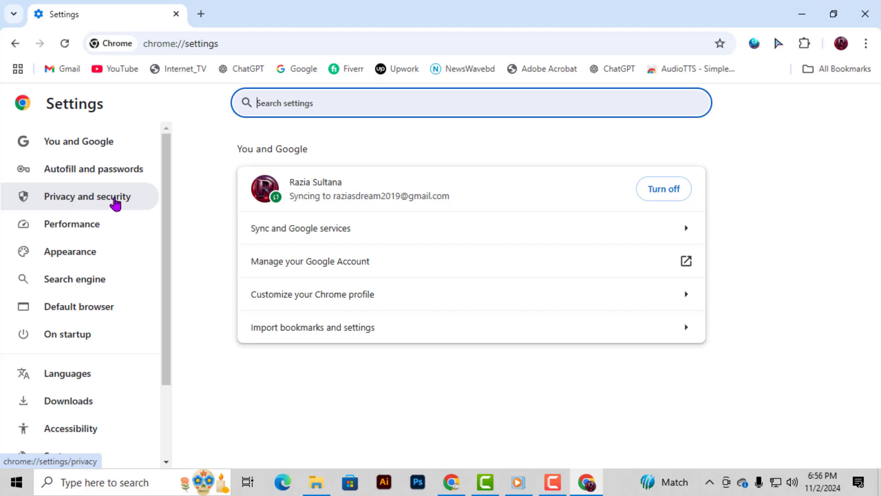
Go to Privacy and security, then Site settings.
click(88, 196)
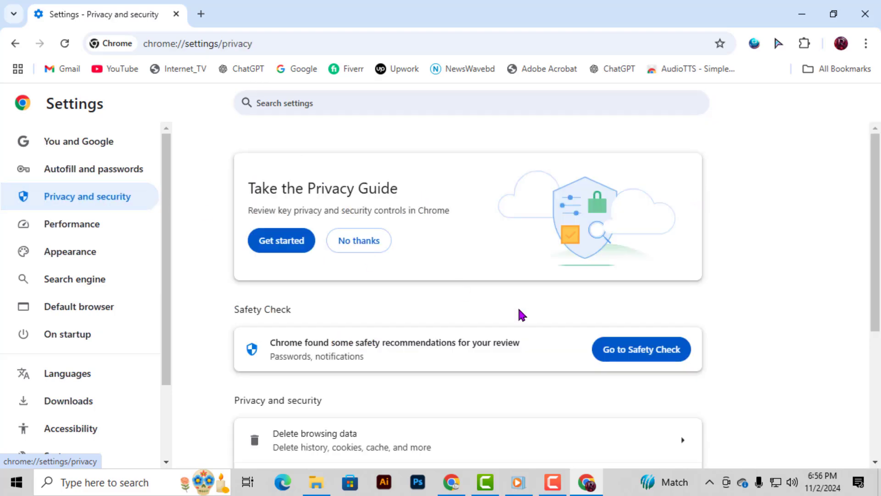
scroll(down, 3)
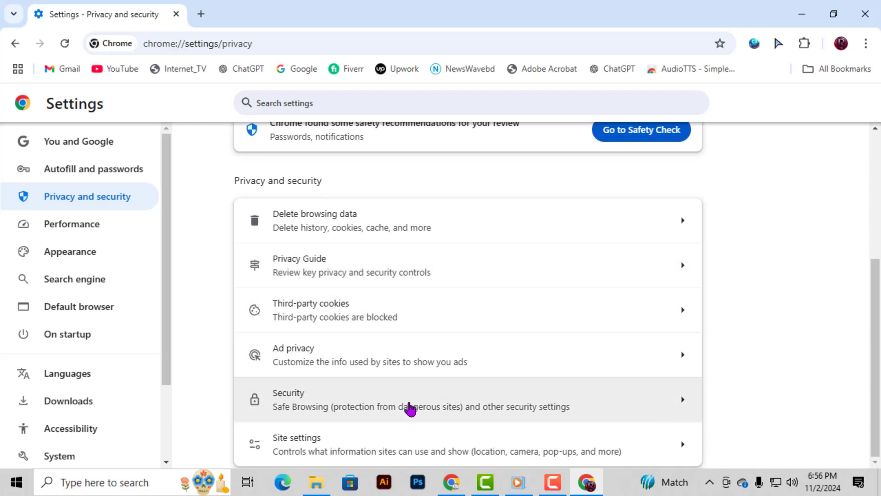
mouse_move(291, 444)
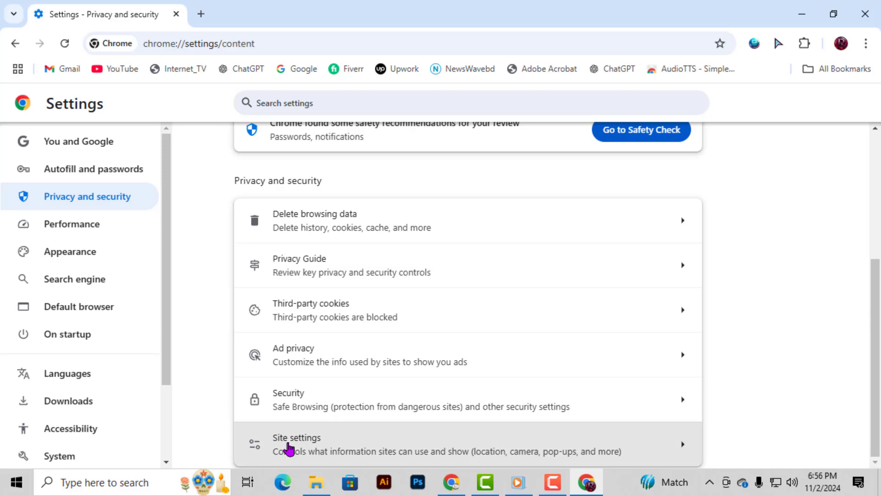
click(296, 443)
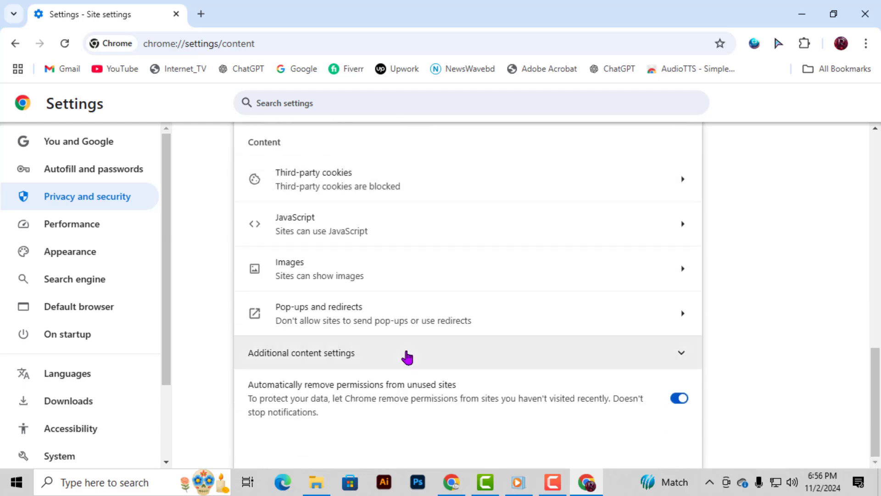
mouse_move(315, 313)
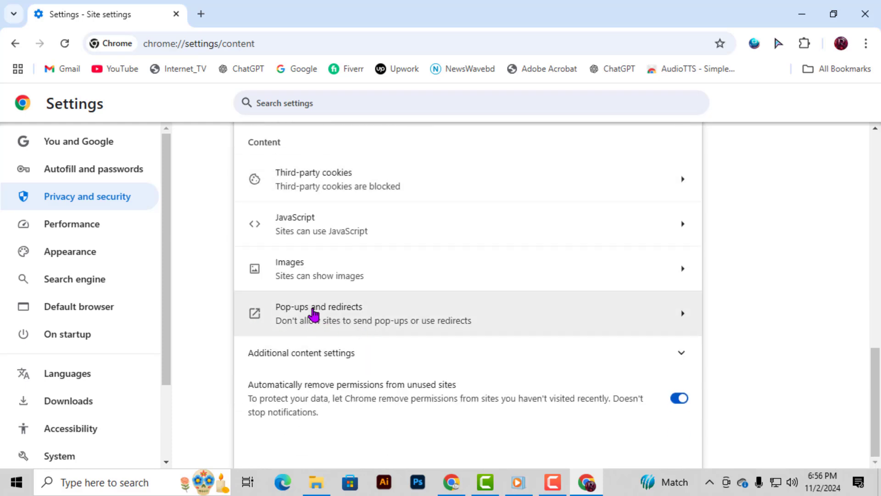
On Pop-ups and redirects, allow pop-ups by default, then switch back to blocking them.
click(318, 313)
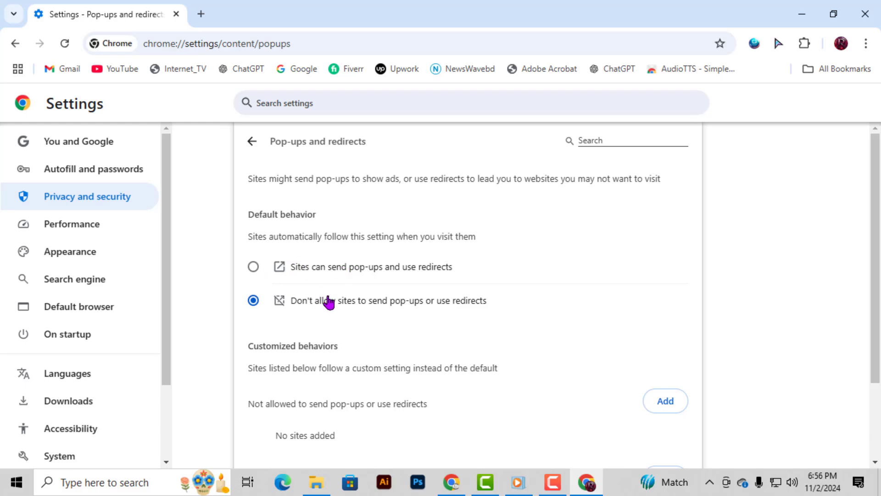
mouse_move(303, 309)
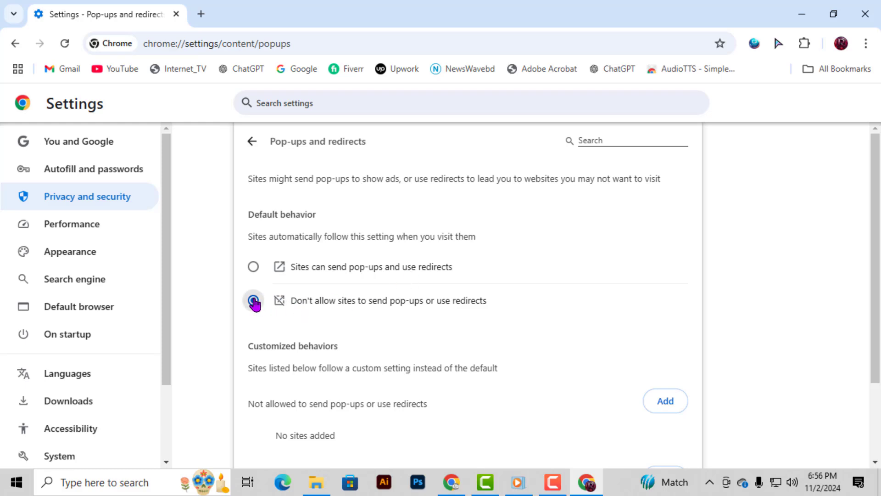
click(253, 300)
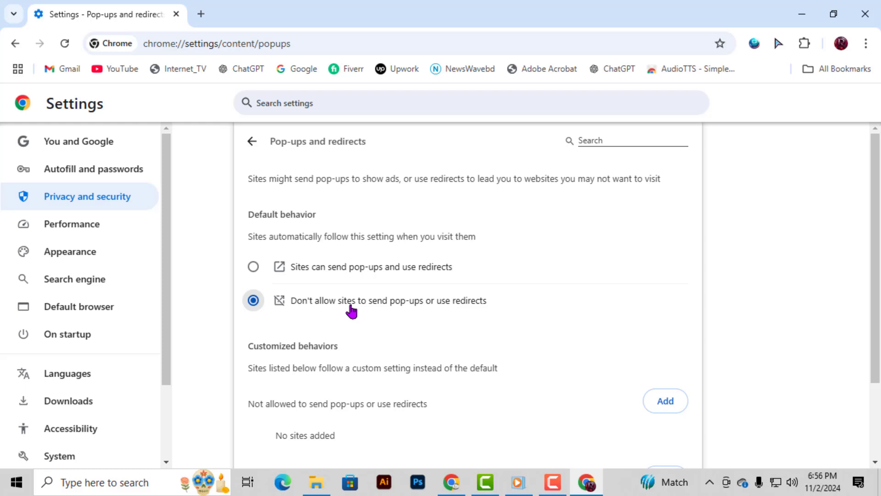
mouse_move(397, 308)
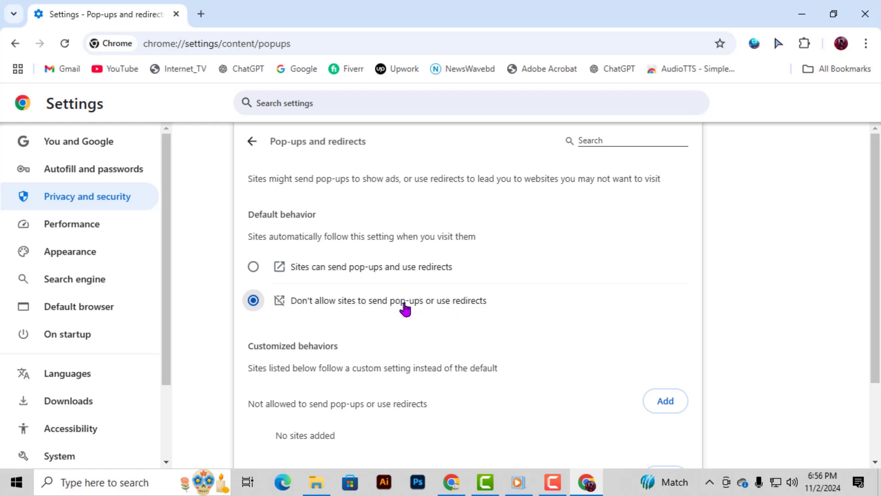
click(253, 266)
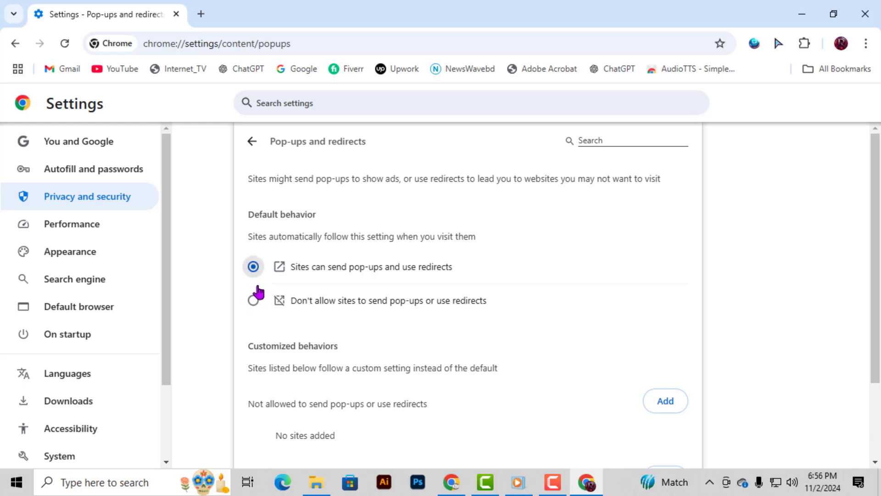
click(254, 300)
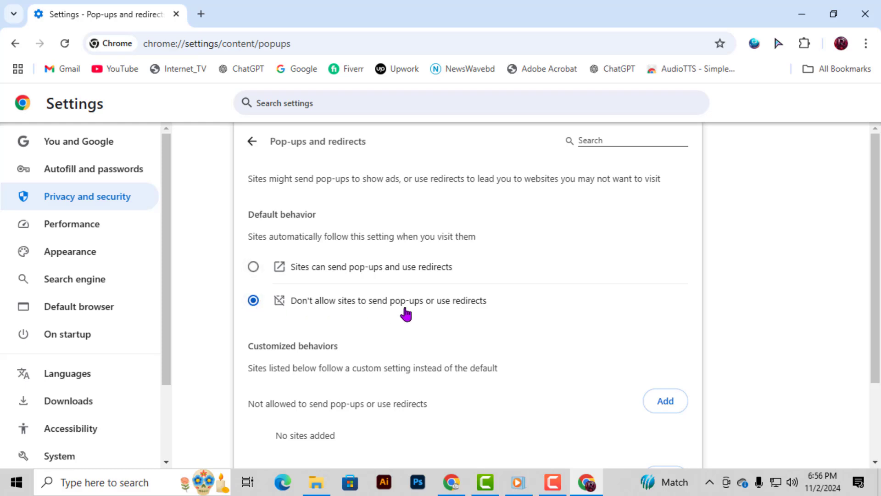